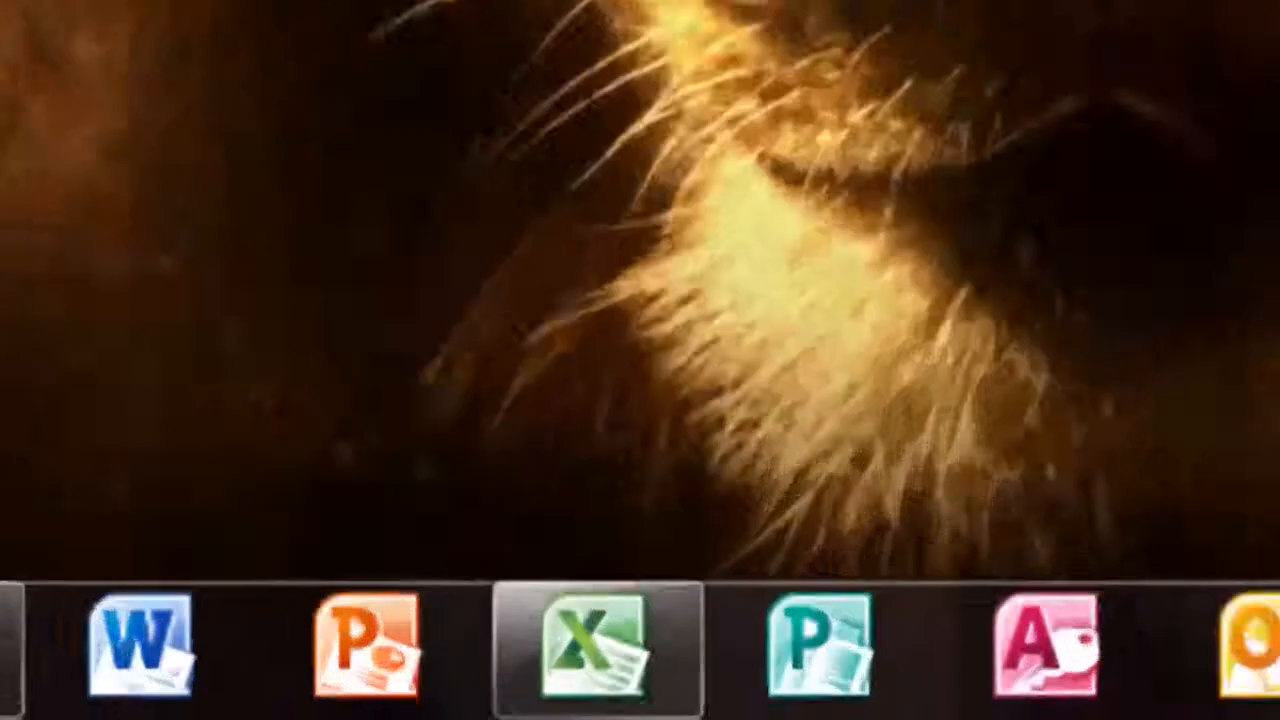
Launch Microsoft Excel 2010 from the taskbar, showing the weekly amounts table.
{"action": "left_click", "coordinate": [596, 644]}
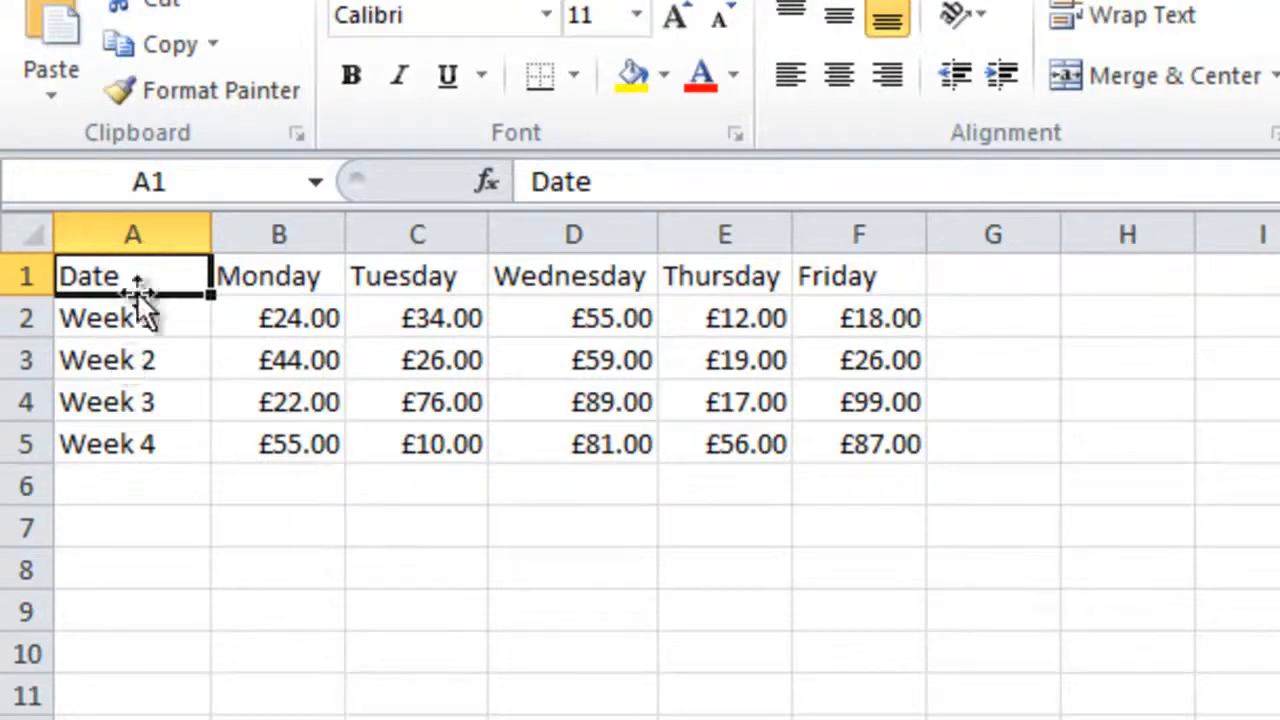
Select the whole table A1:F5, Date through Friday's Week 4 amount, as the chart source.
{"action": "left_click_drag", "start_coordinate": [132, 276], "coordinate": [416, 318]}
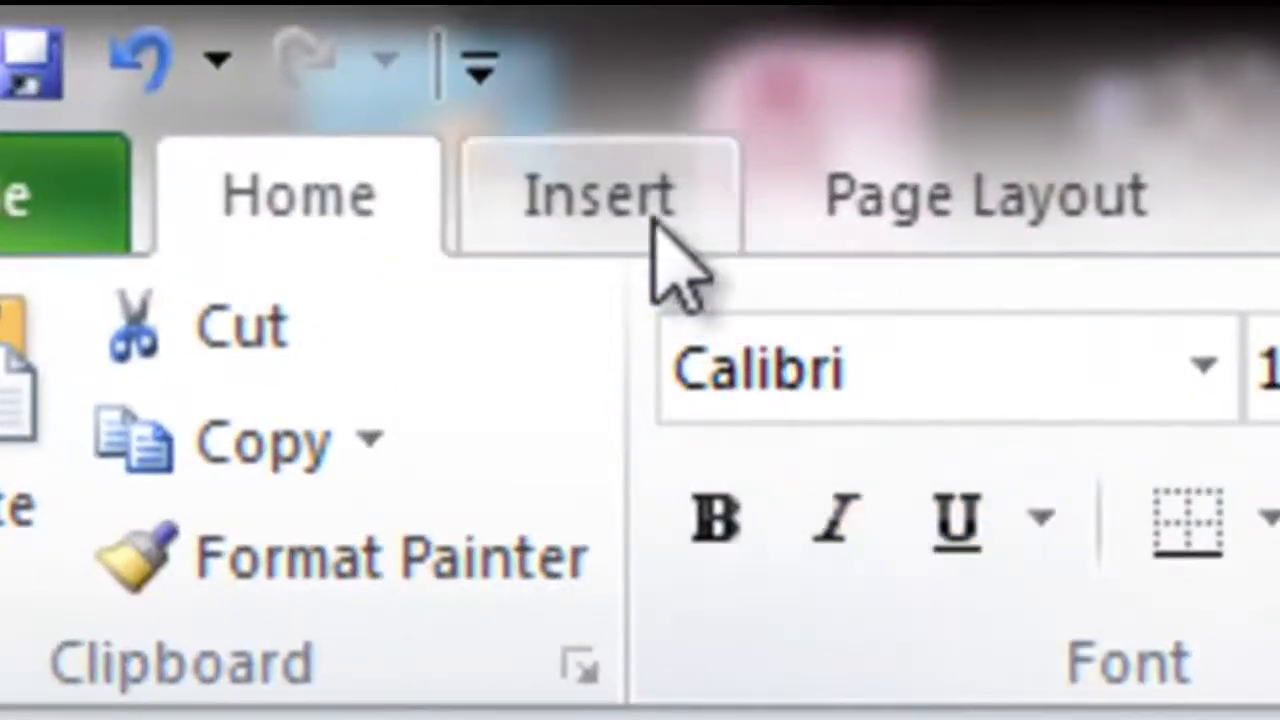
Insert a clustered column chart of the weekly amounts with a Week 1–4 legend.
{"action": "left_click", "coordinate": [598, 196]}
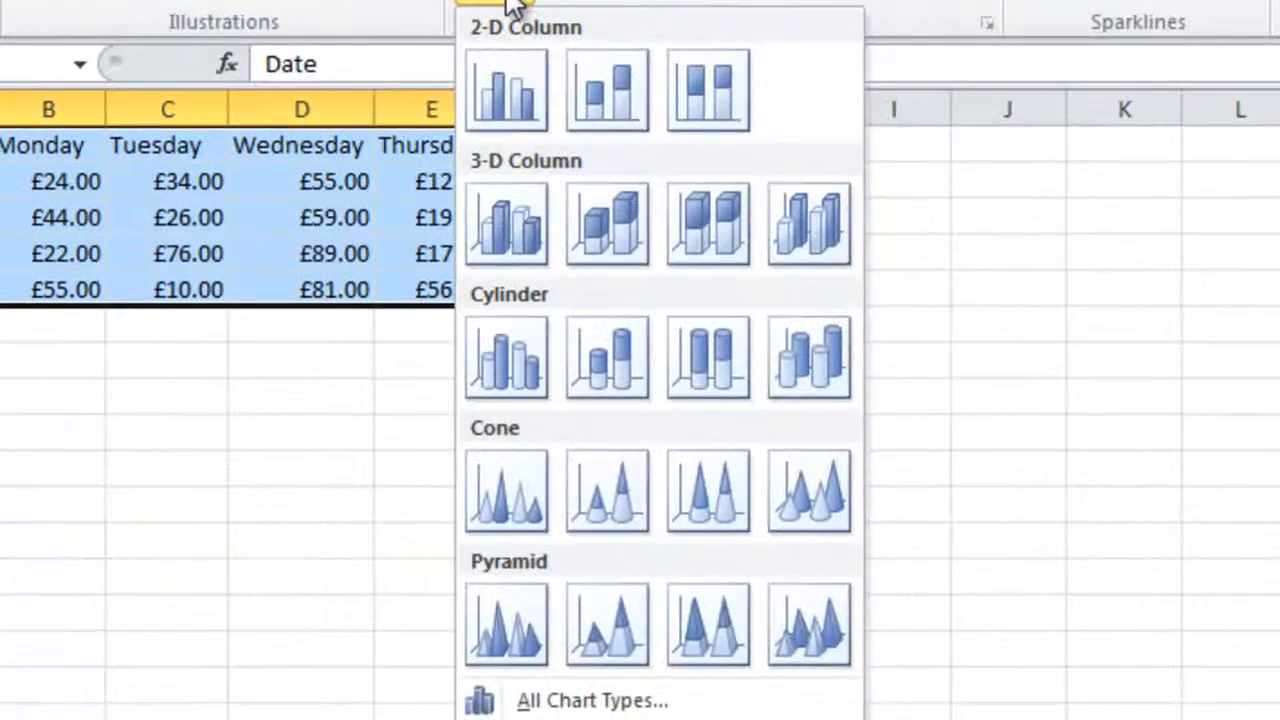
{"action": "mouse_move", "coordinate": [708, 624]}
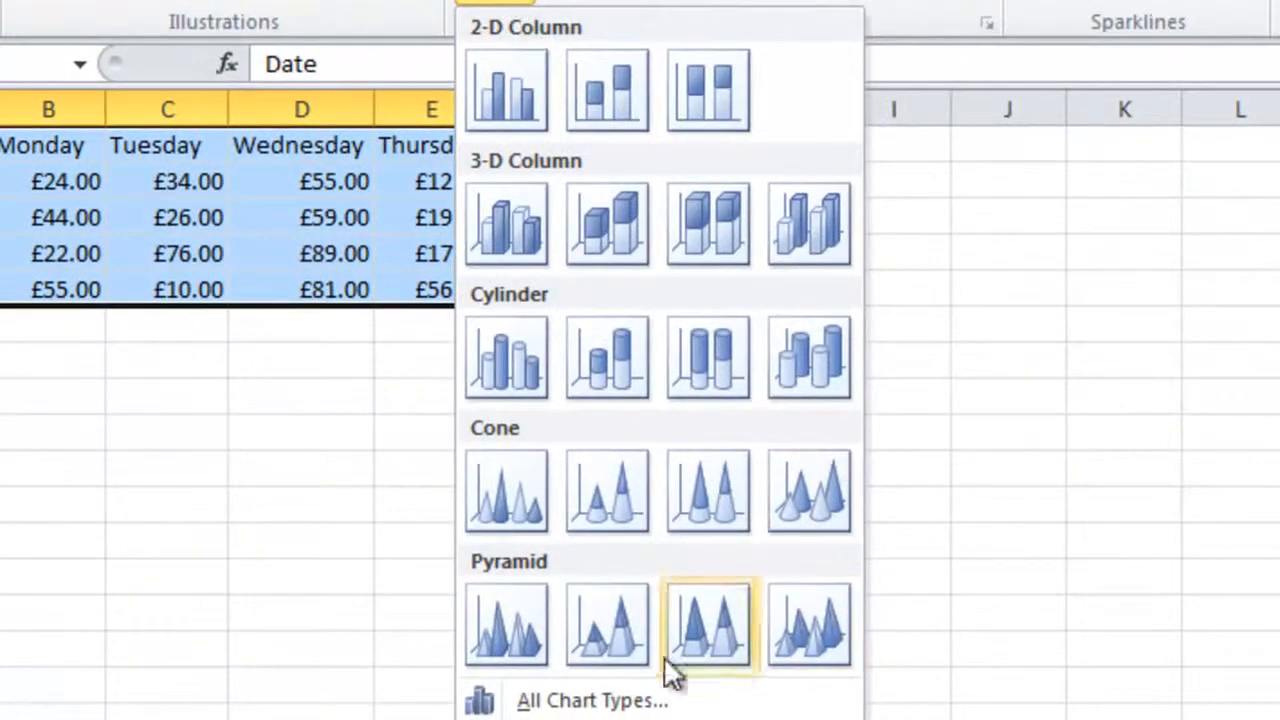
{"action": "mouse_move", "coordinate": [530, 164]}
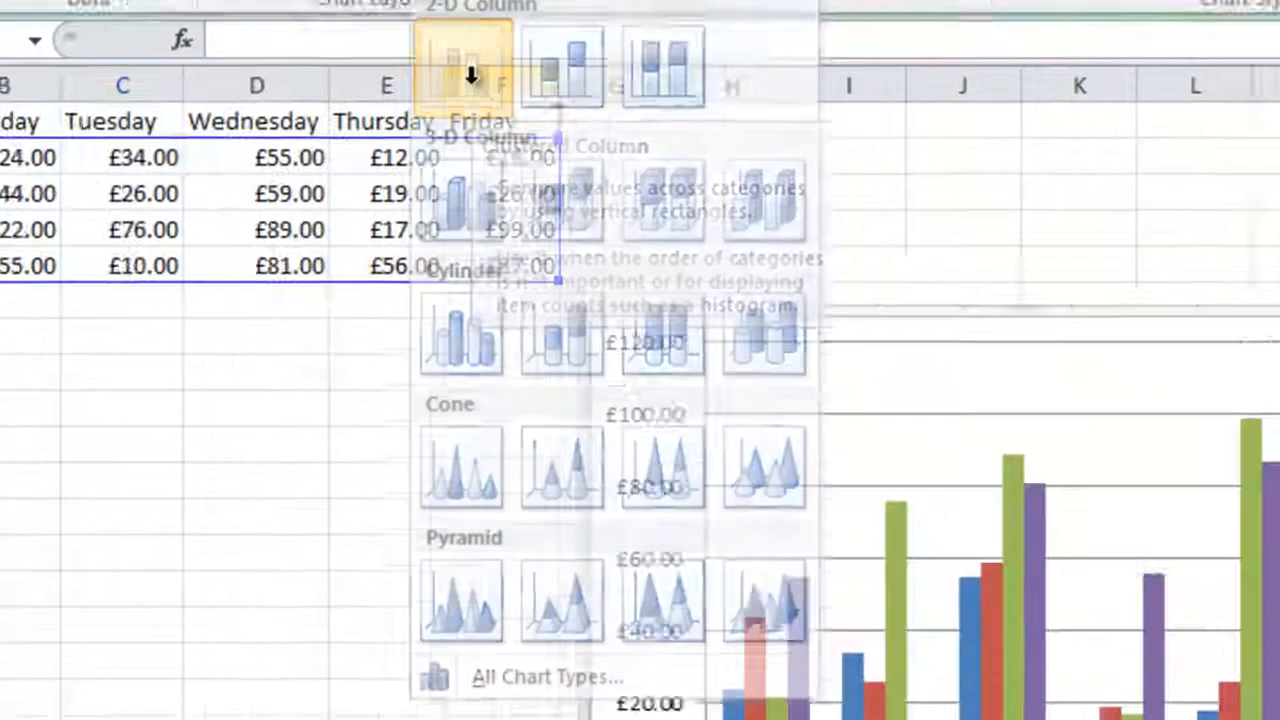
{"action": "left_click", "coordinate": [460, 64]}
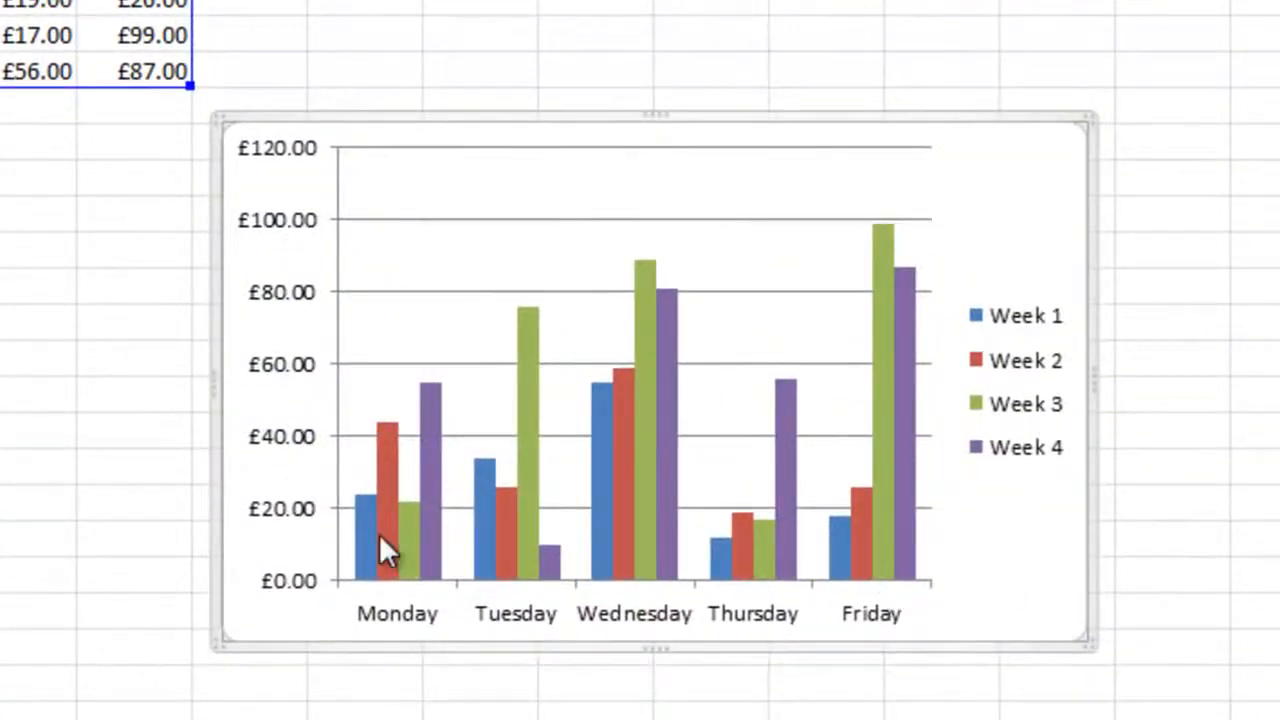
{"action": "mouse_move", "coordinate": [320, 596]}
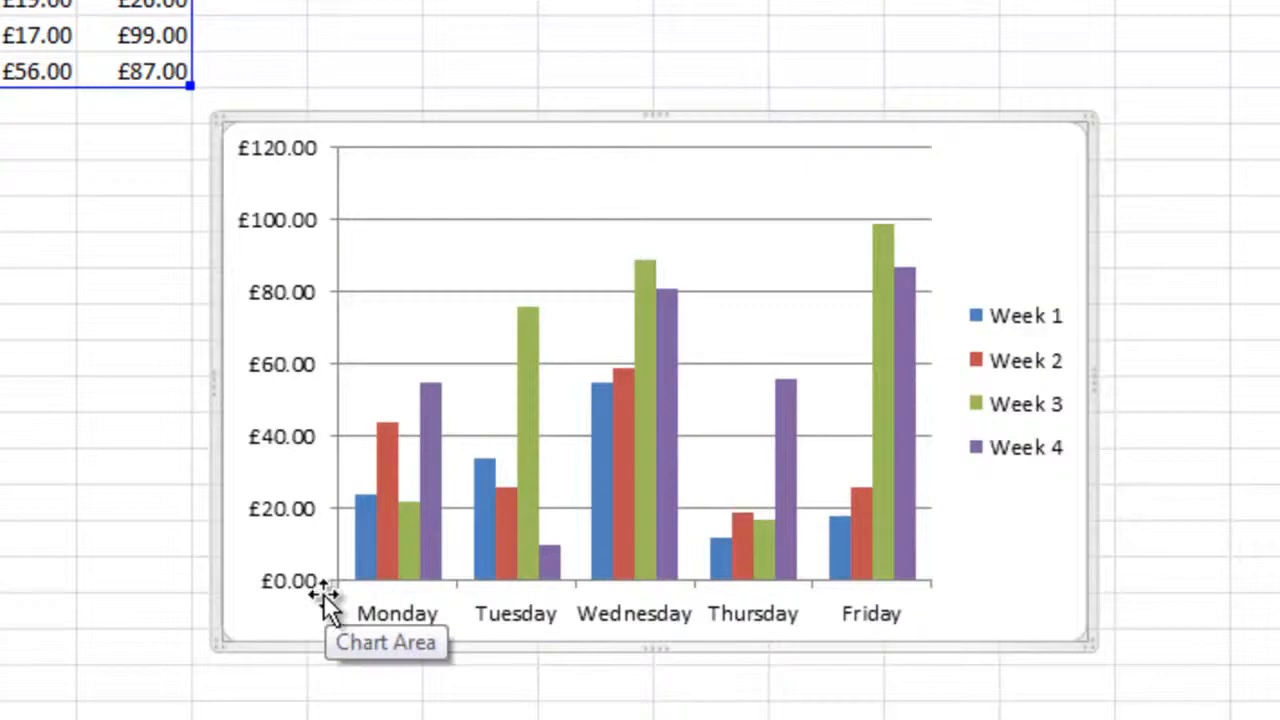
{"action": "mouse_move", "coordinate": [316, 336]}
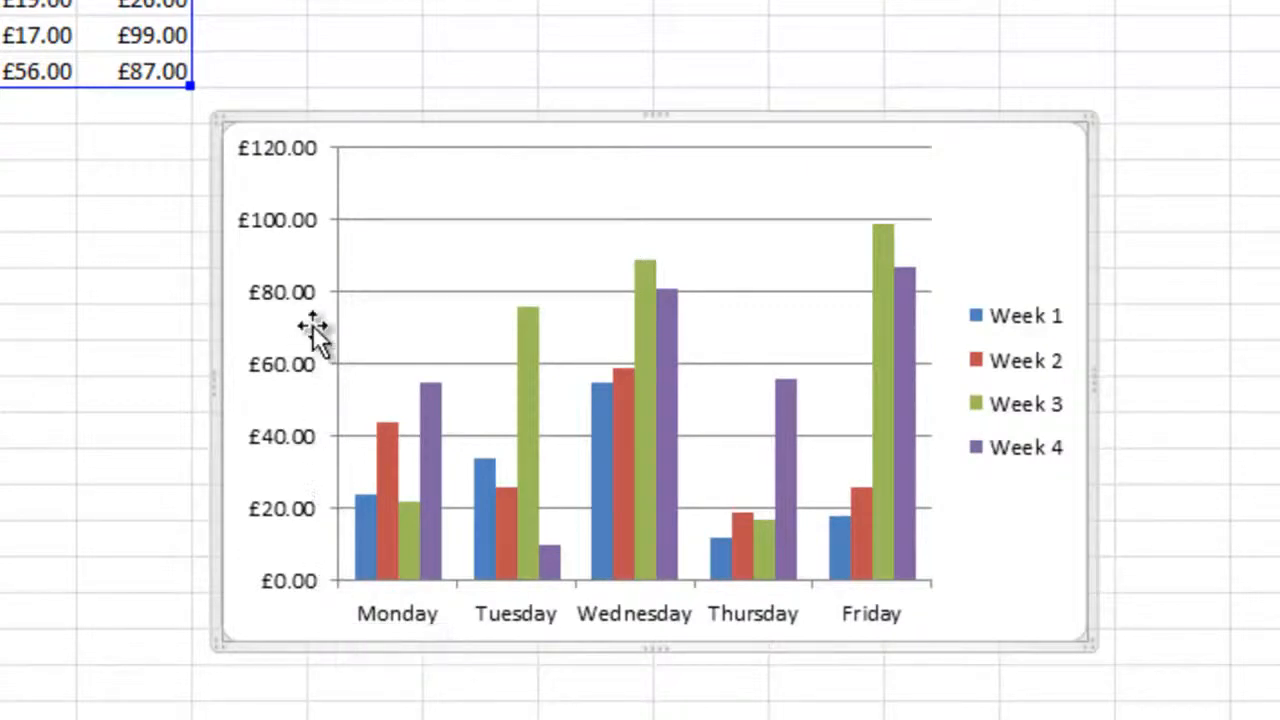
{"action": "mouse_move", "coordinate": [376, 630]}
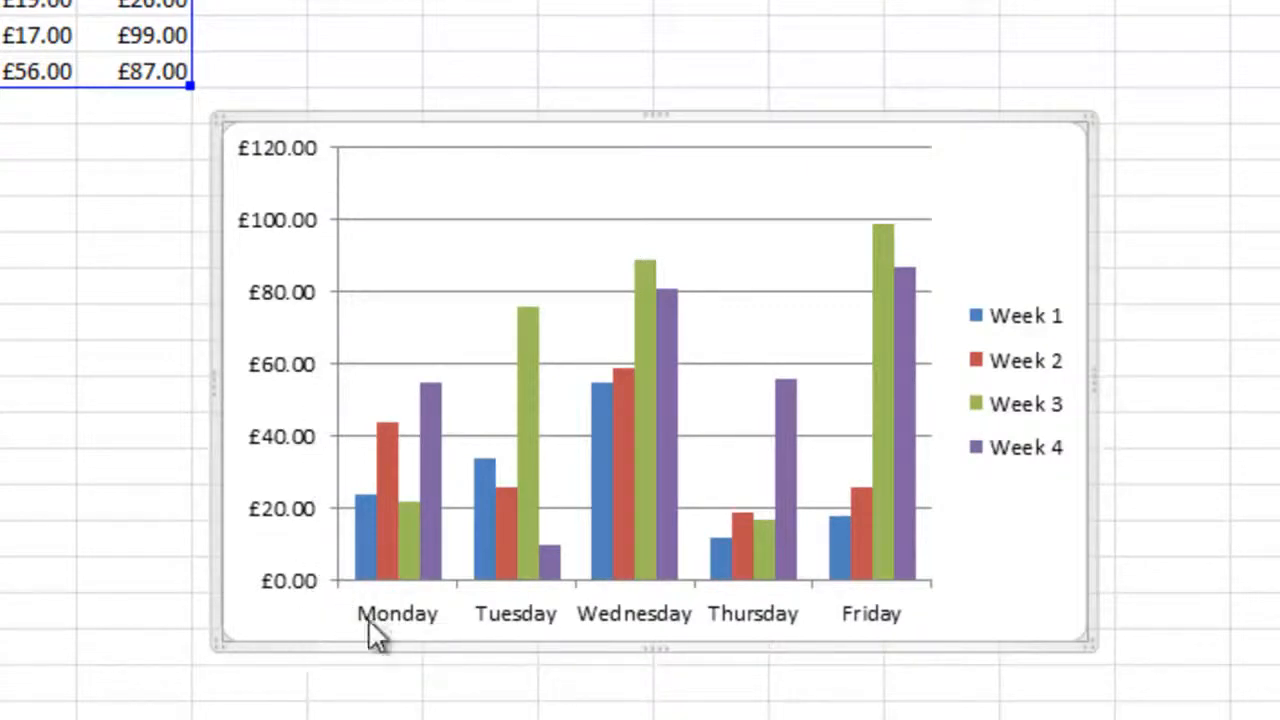
{"action": "mouse_move", "coordinate": [1090, 490]}
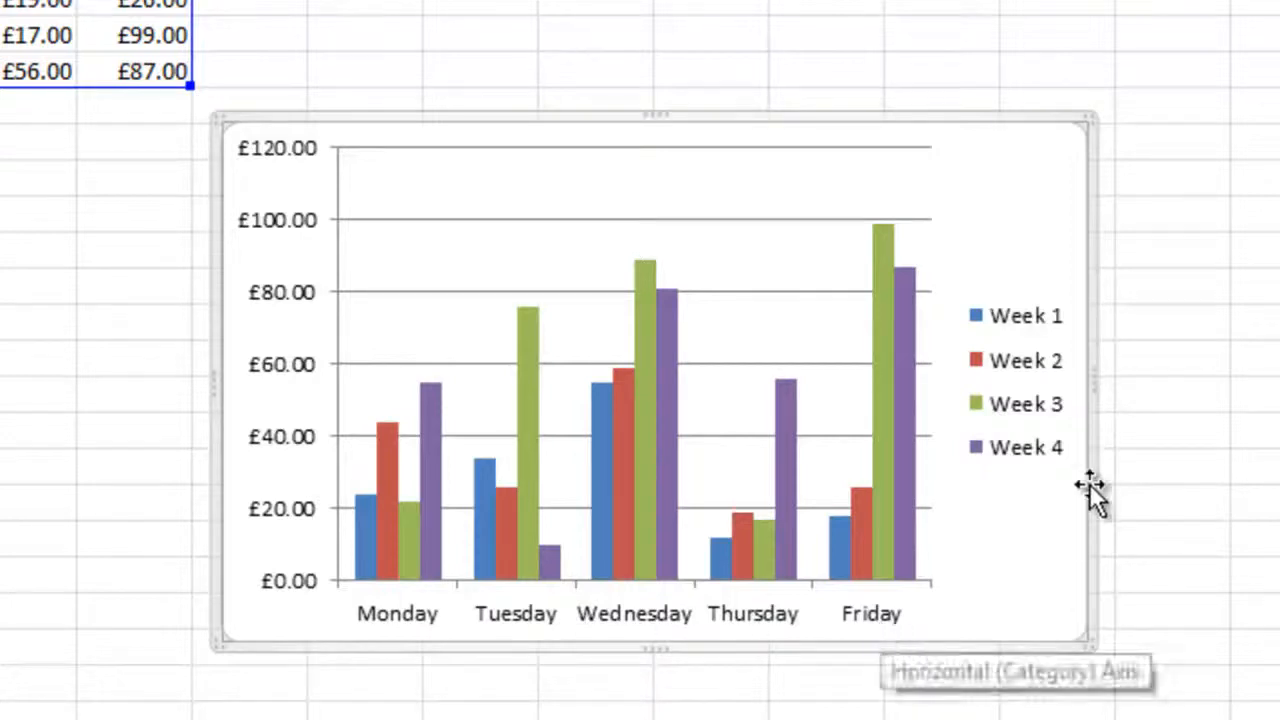
{"action": "mouse_move", "coordinate": [1036, 504]}
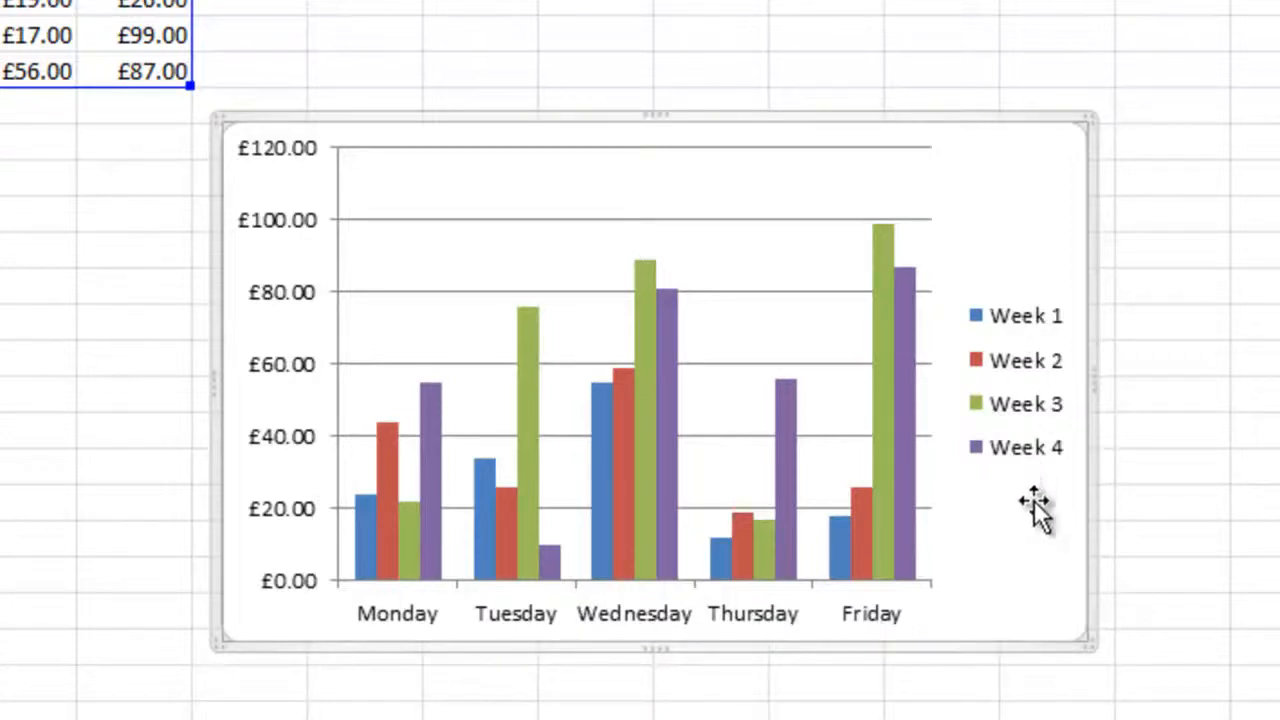